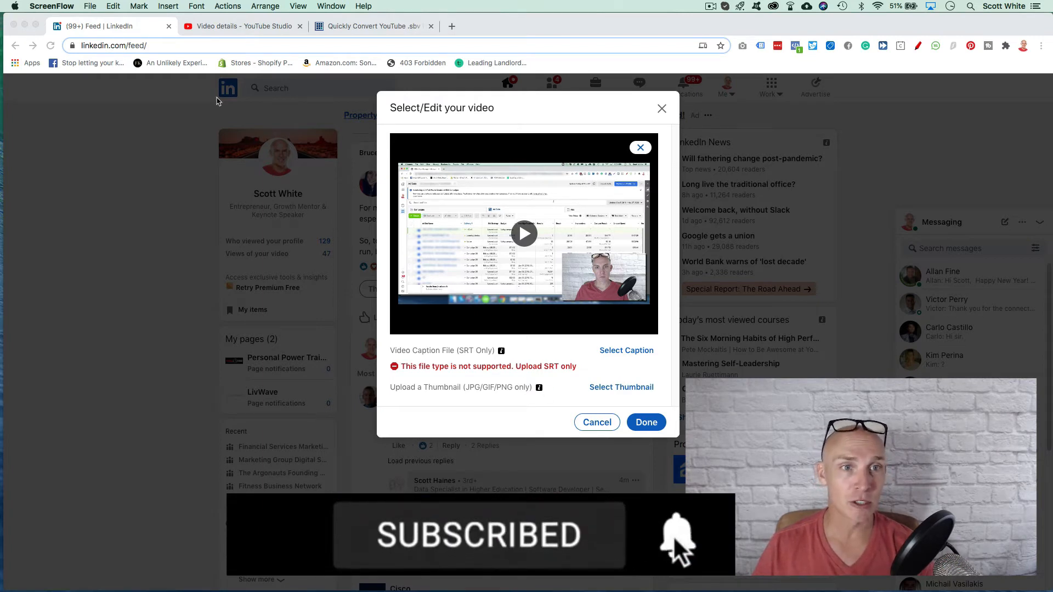
Open the video's Subtitles page in YouTube Studio, showing the published and automatic English tracks
left_click(241, 26)
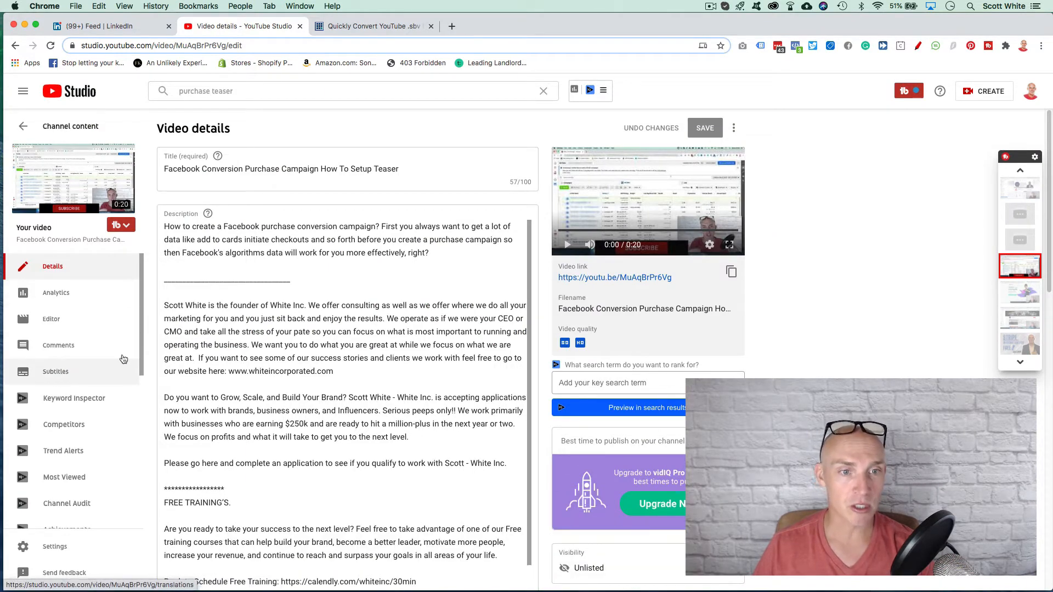
left_click(56, 372)
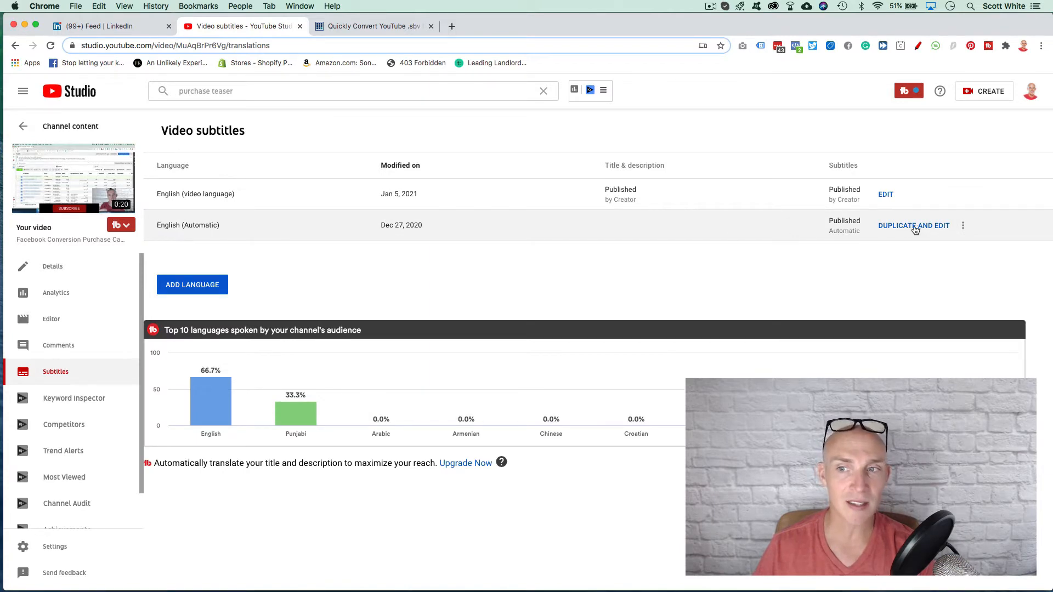
mouse_move(938, 234)
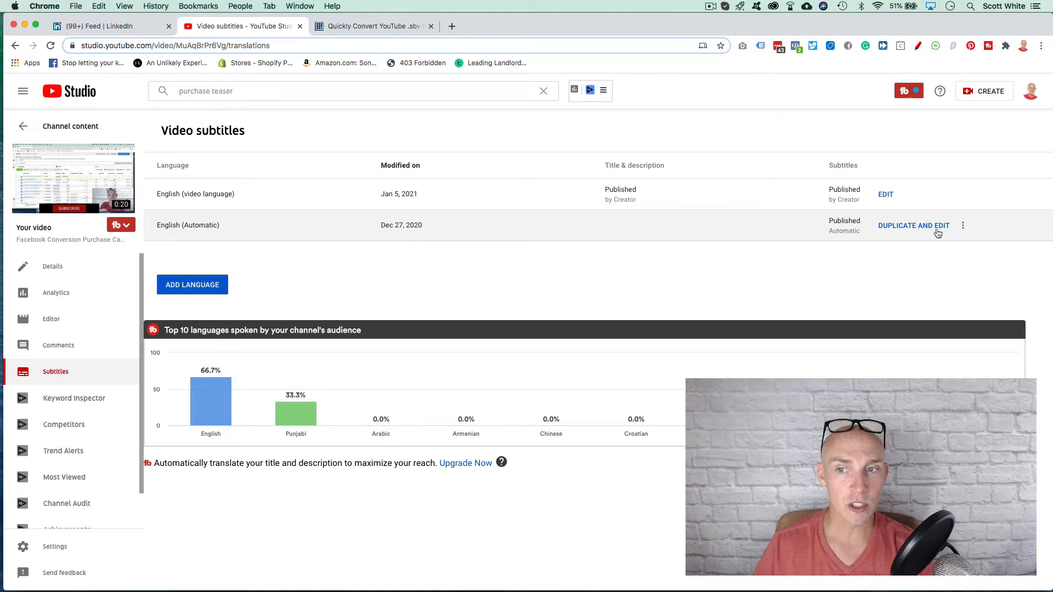
mouse_move(858, 211)
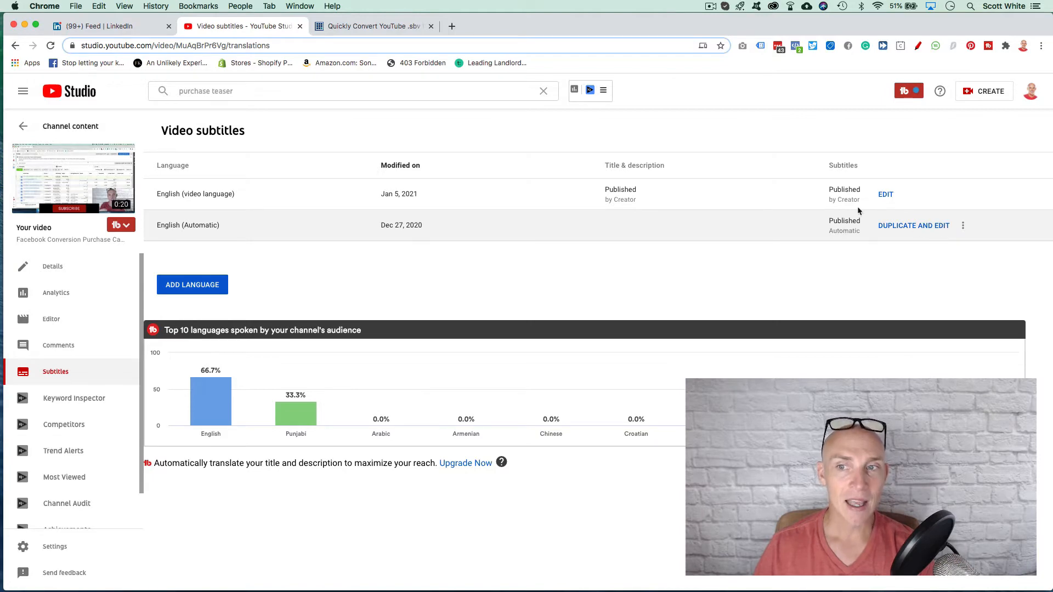
mouse_move(889, 201)
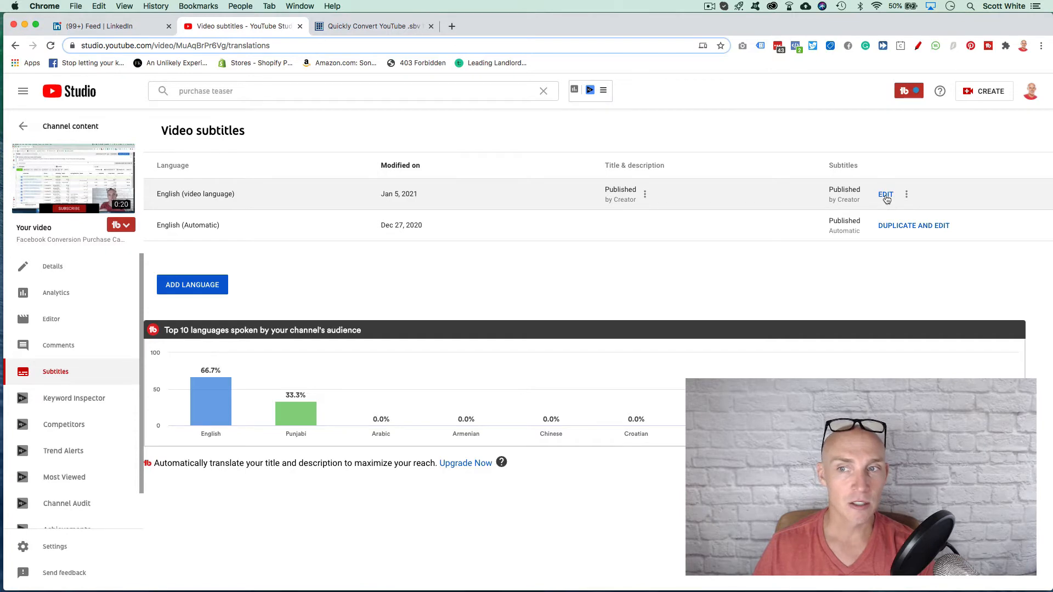
Open the English (video language) track in the subtitle editor and download its captions as .sbv
left_click(886, 195)
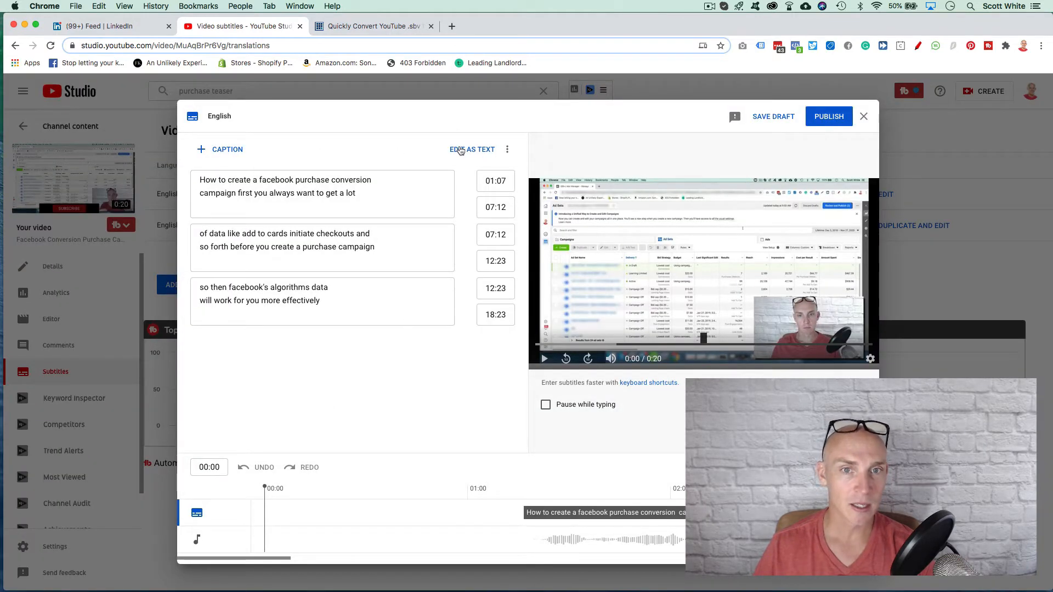
left_click(472, 149)
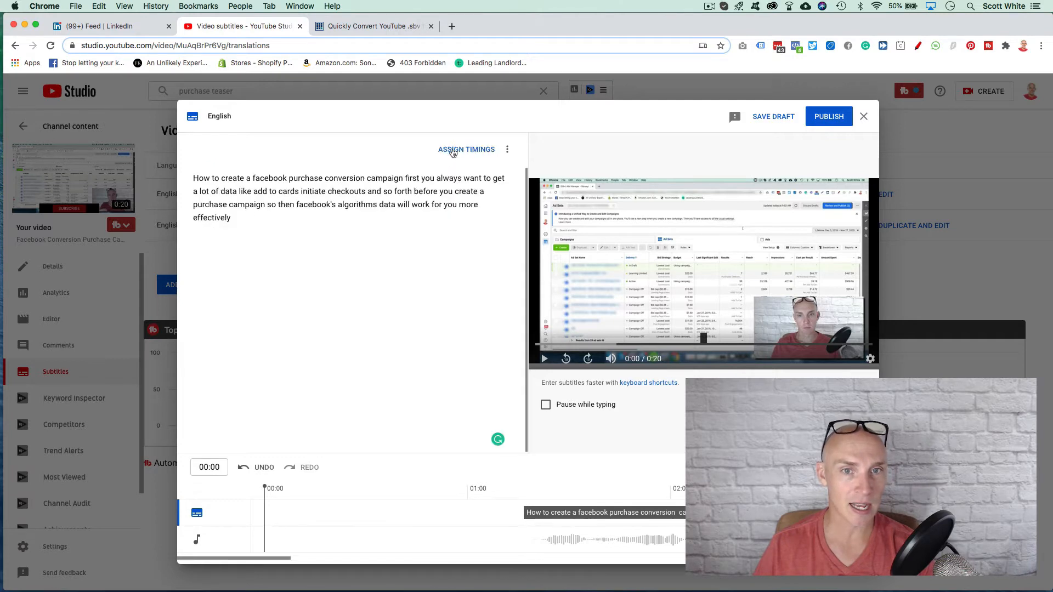
left_click(466, 149)
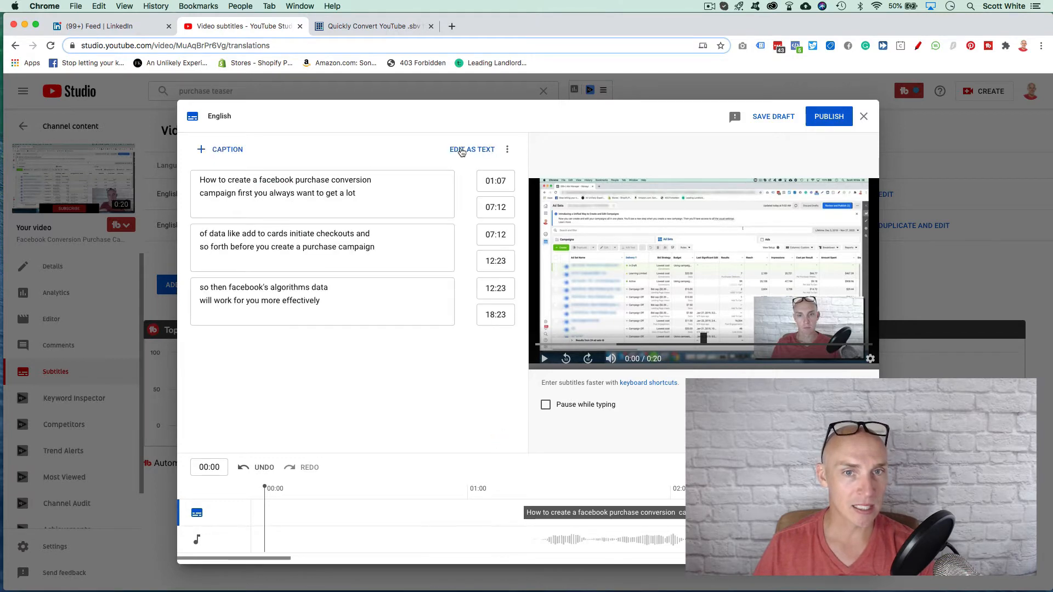
mouse_move(778, 125)
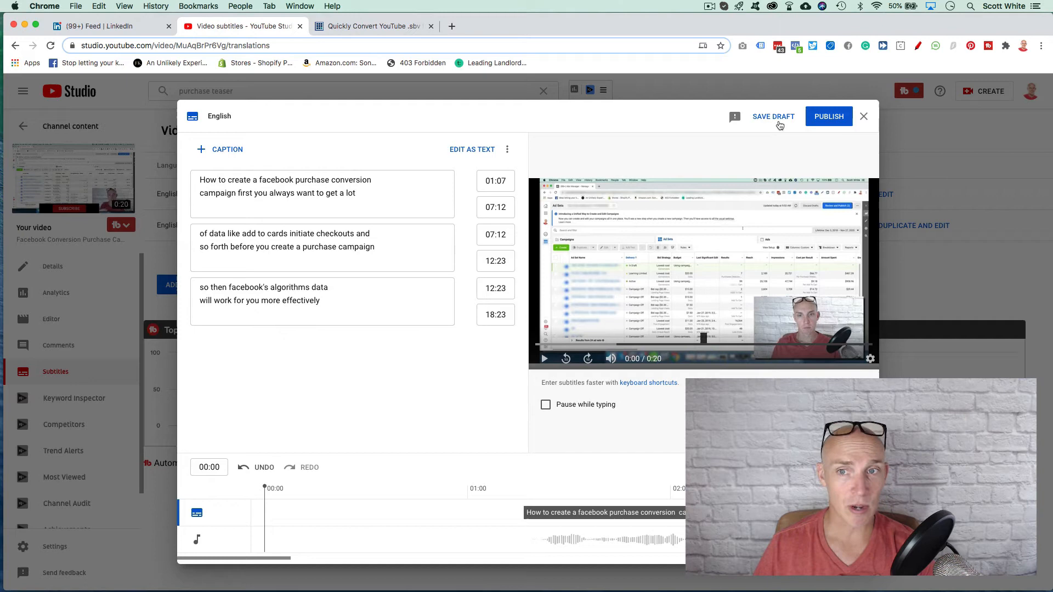
mouse_move(507, 149)
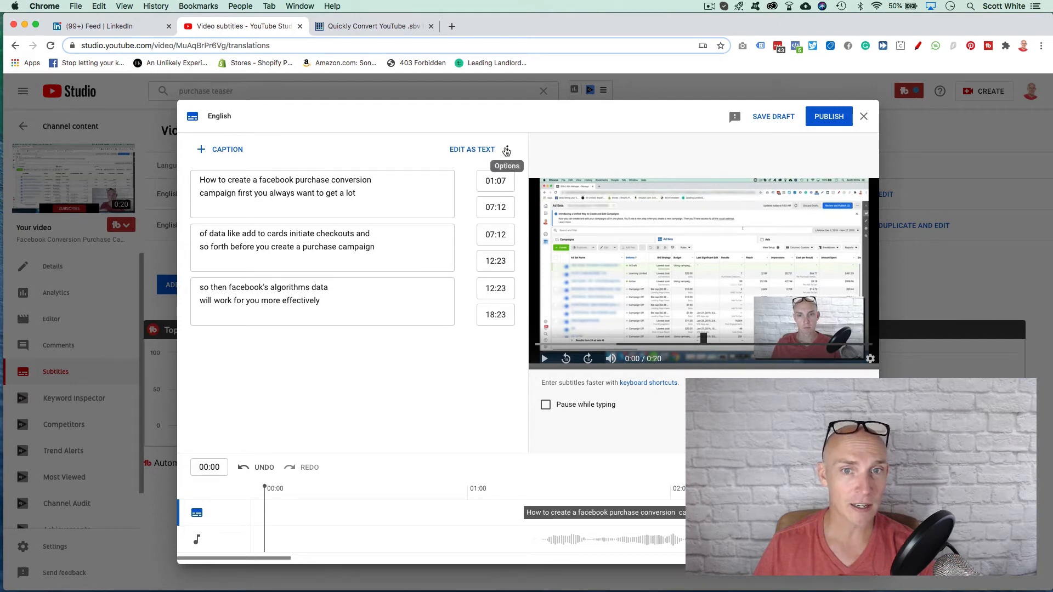
left_click(506, 149)
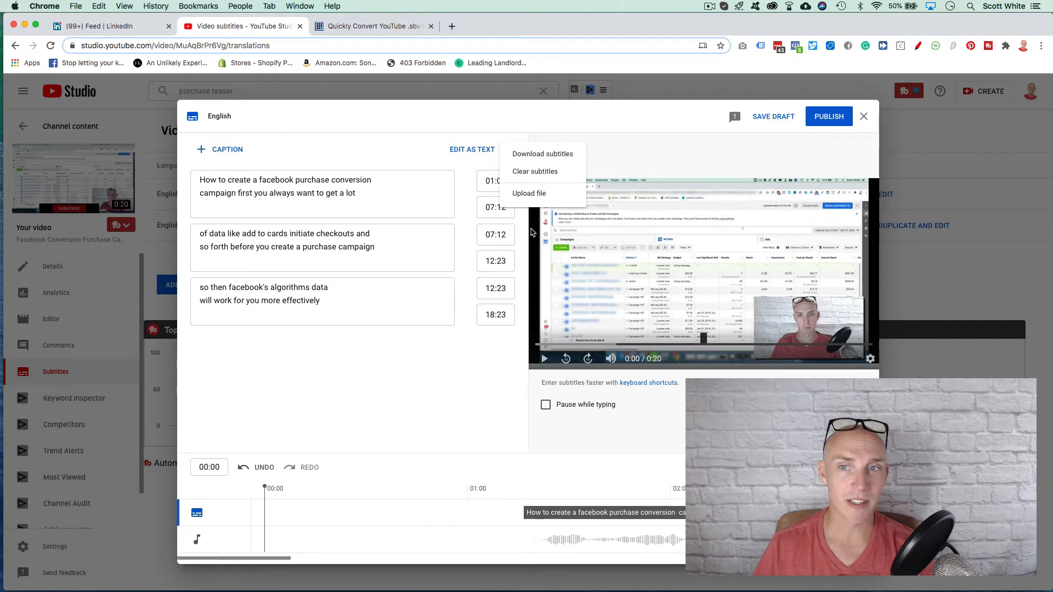
mouse_move(412, 186)
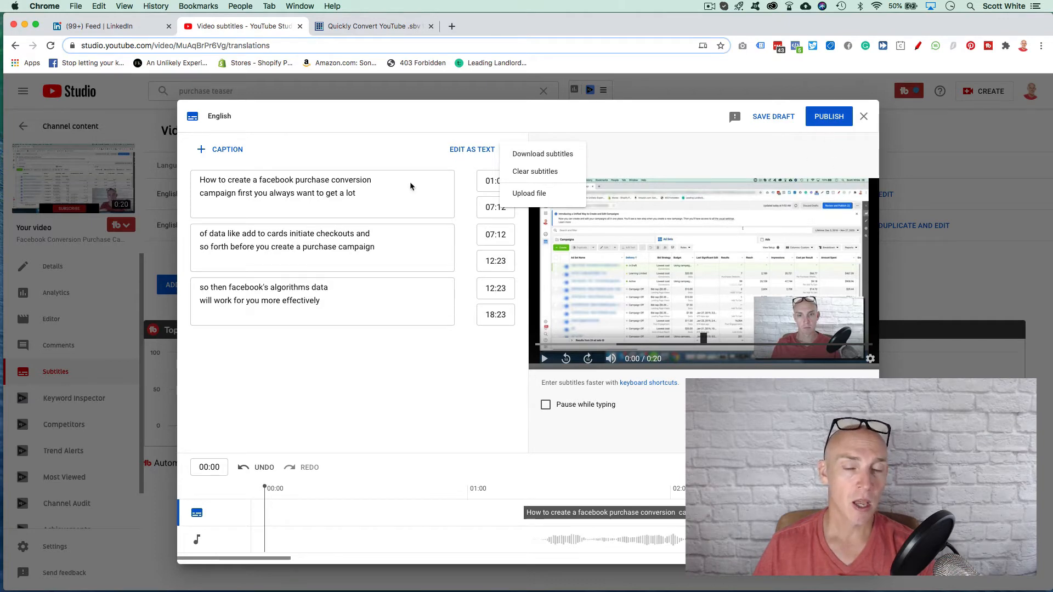
mouse_move(538, 158)
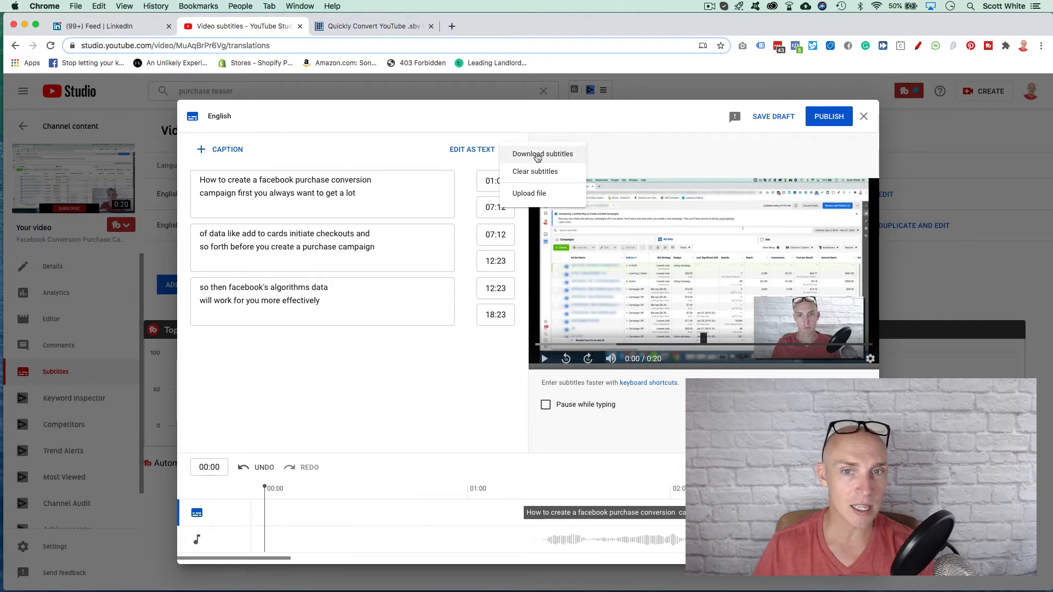
left_click(542, 154)
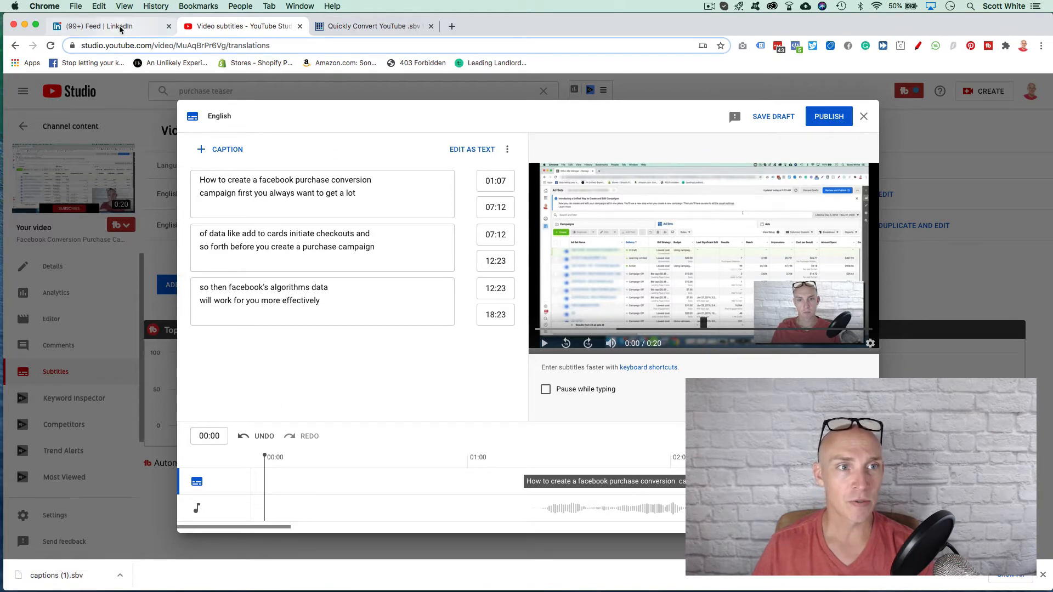
Attach the .sbv caption file to the LinkedIn video, which is rejected with 'Upload SRT only'
left_click(99, 25)
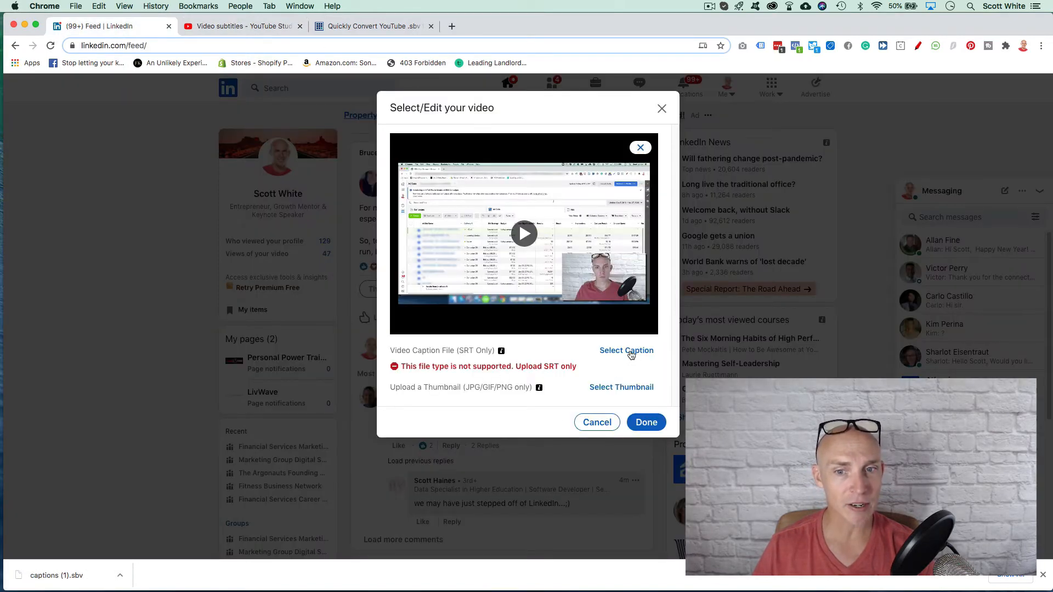
left_click(626, 350)
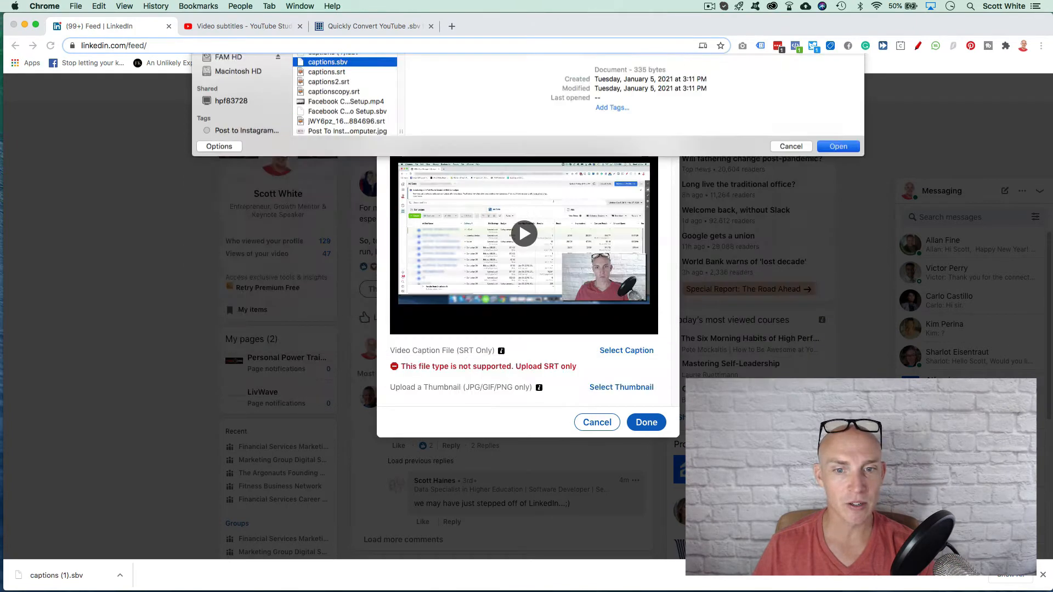
left_click(791, 146)
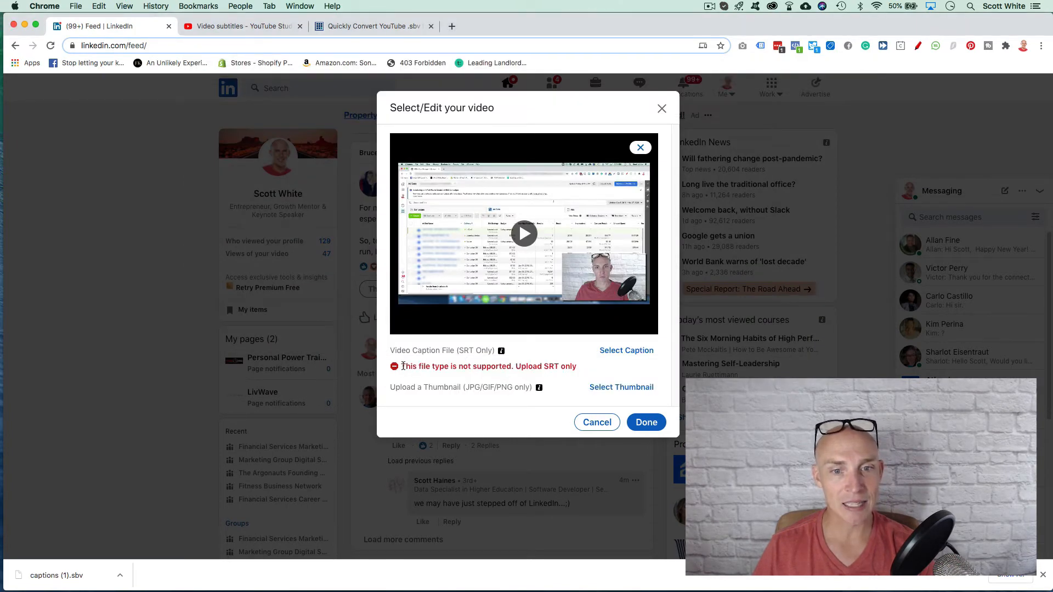
mouse_move(591, 368)
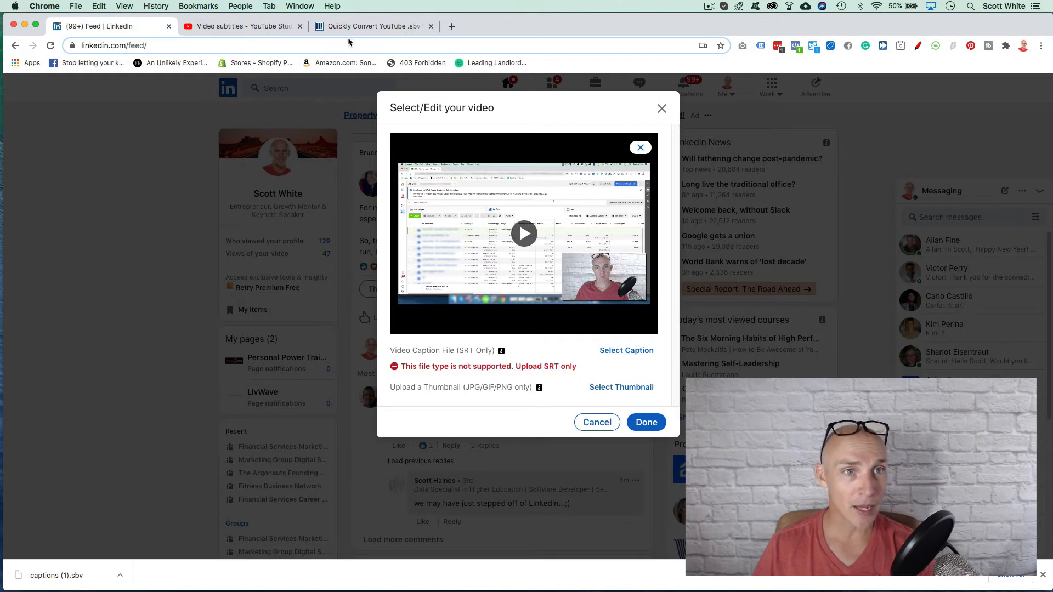
Convert captions (1).sbv to .srt in Captions Converter, then return to LinkedIn
left_click(378, 25)
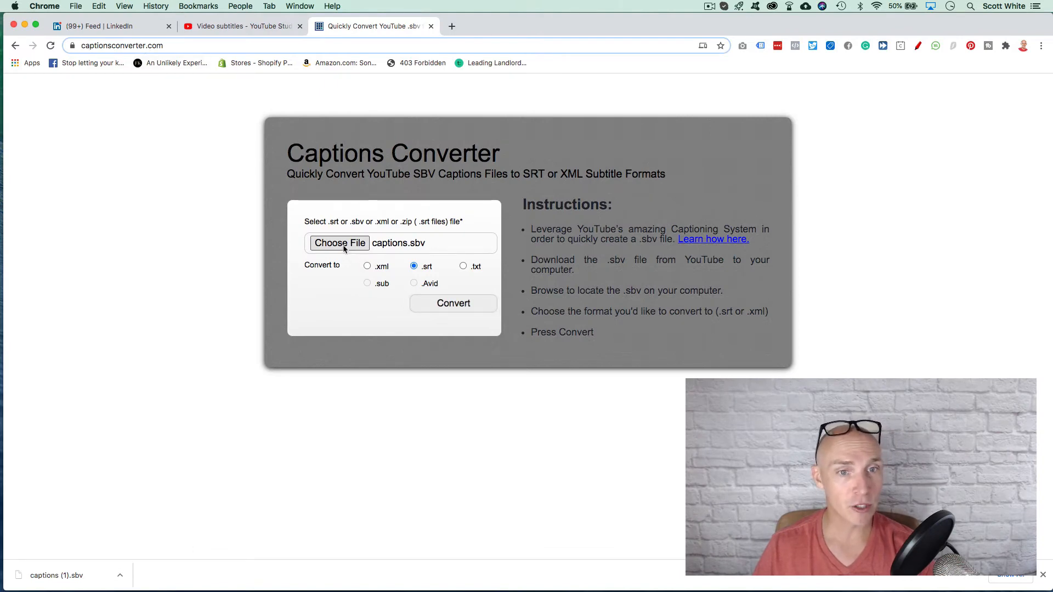
left_click(339, 243)
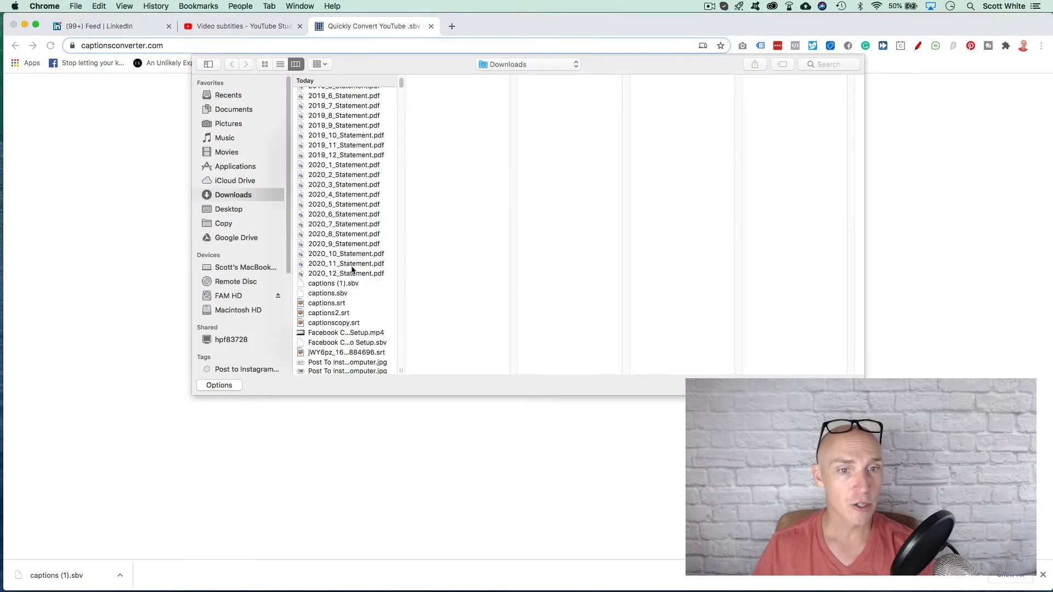
left_click(330, 283)
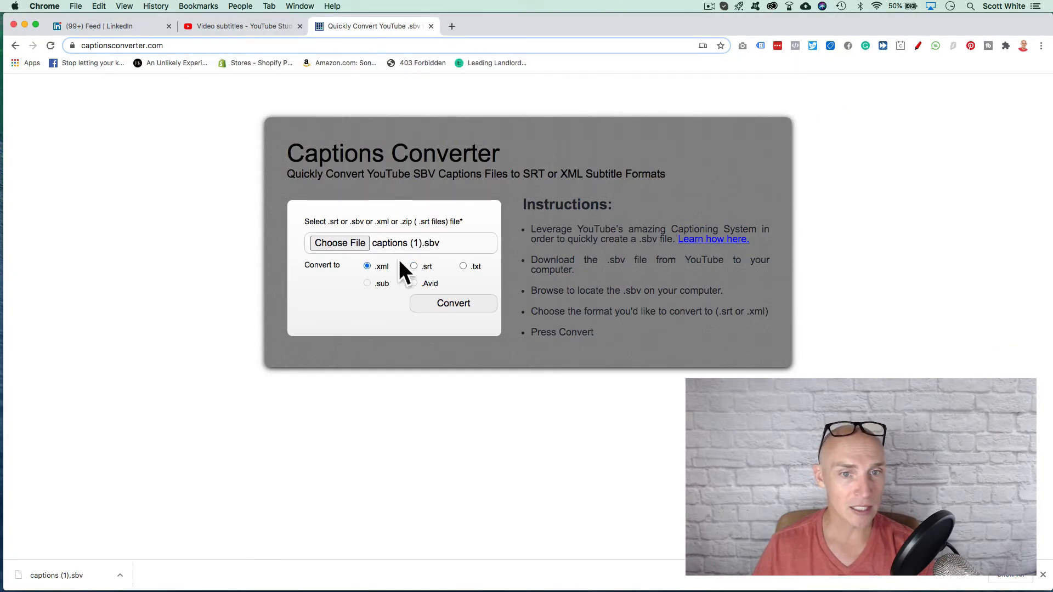
left_click(413, 266)
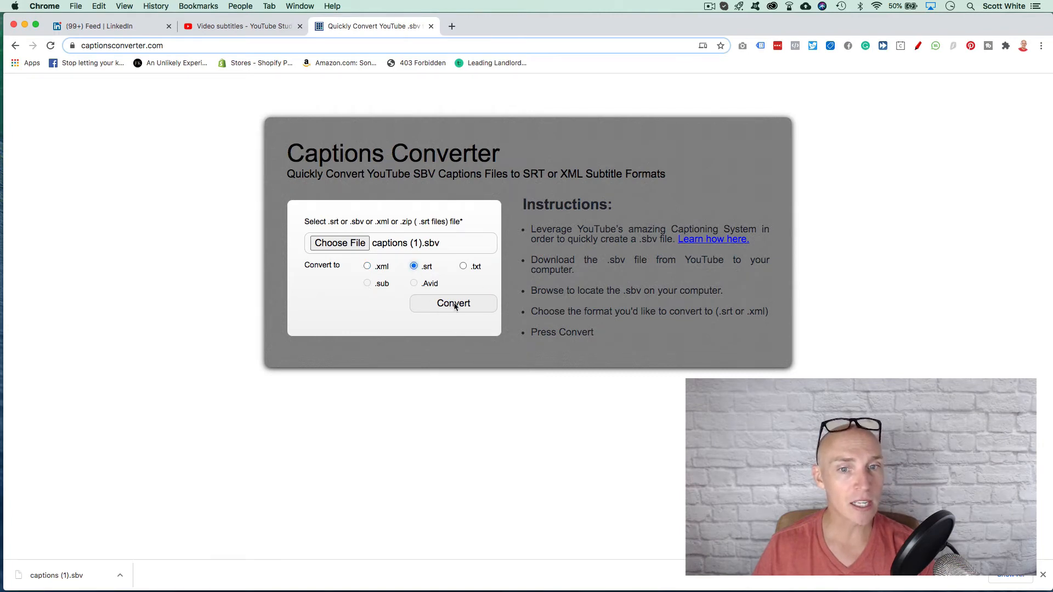
left_click(453, 303)
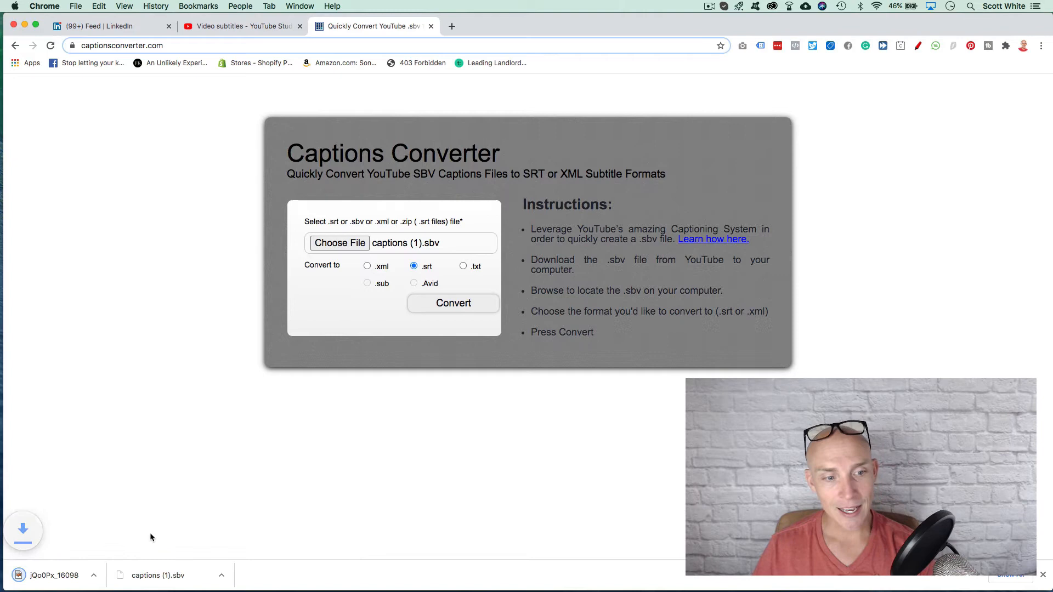
left_click(453, 303)
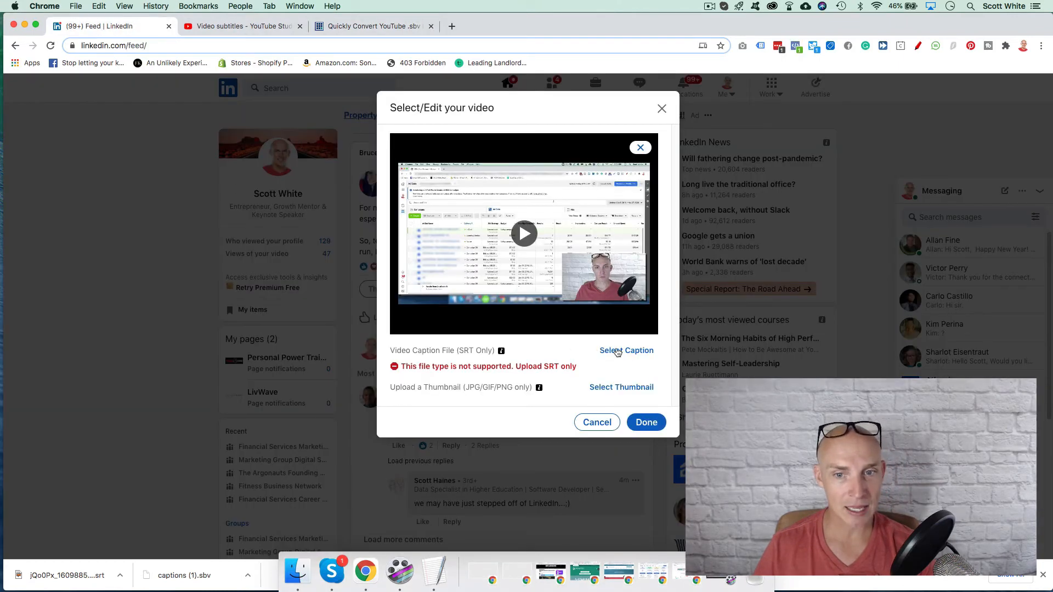
Attach the converted jQo0Px SRT, renamed facebookpurchasecampaign.srt, as the LinkedIn video's captions
left_click(626, 350)
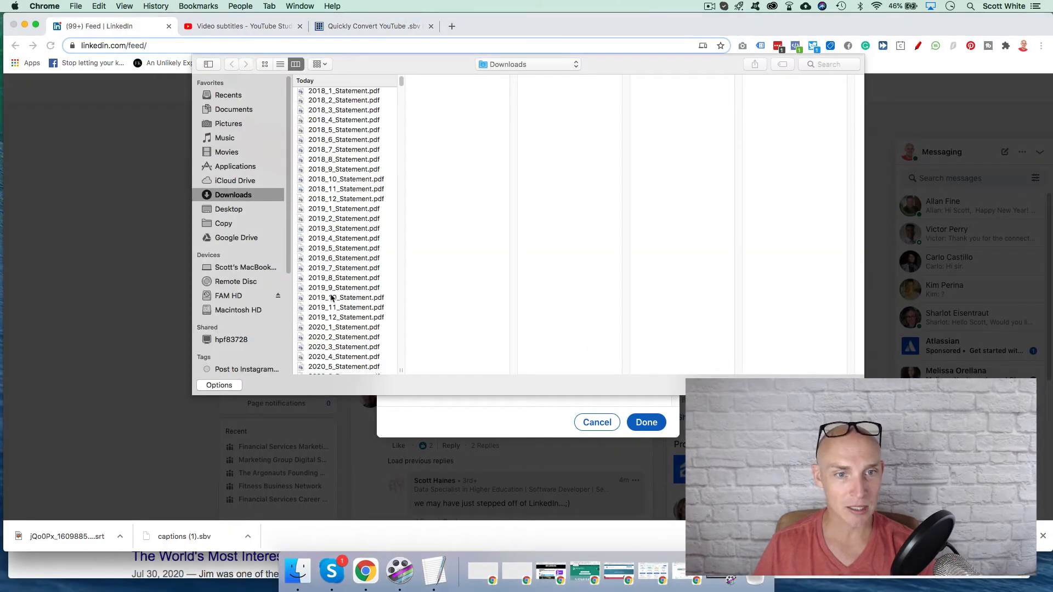
scroll("down", 3)
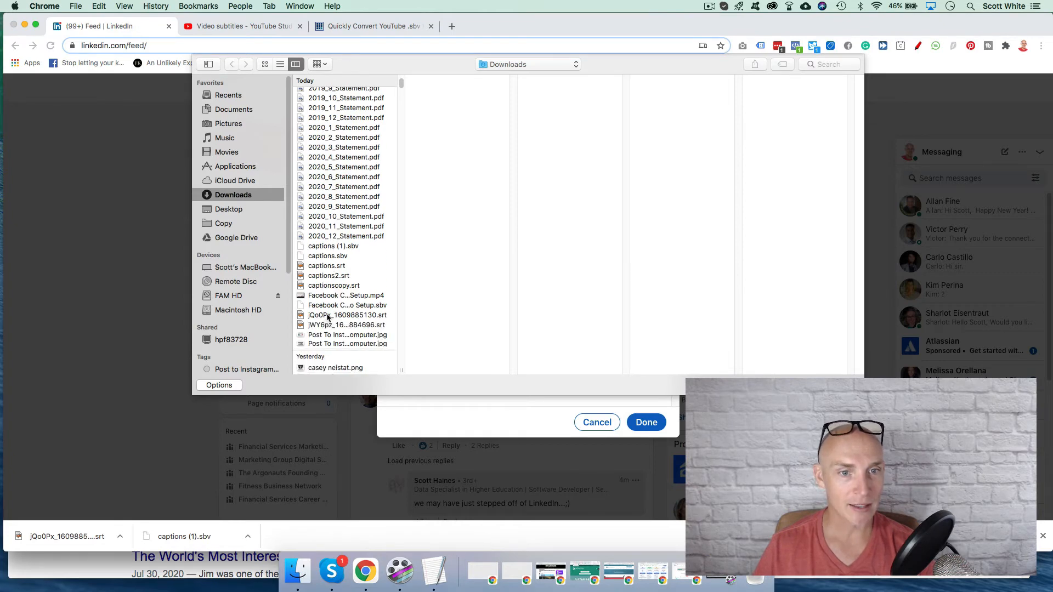
left_click(346, 314)
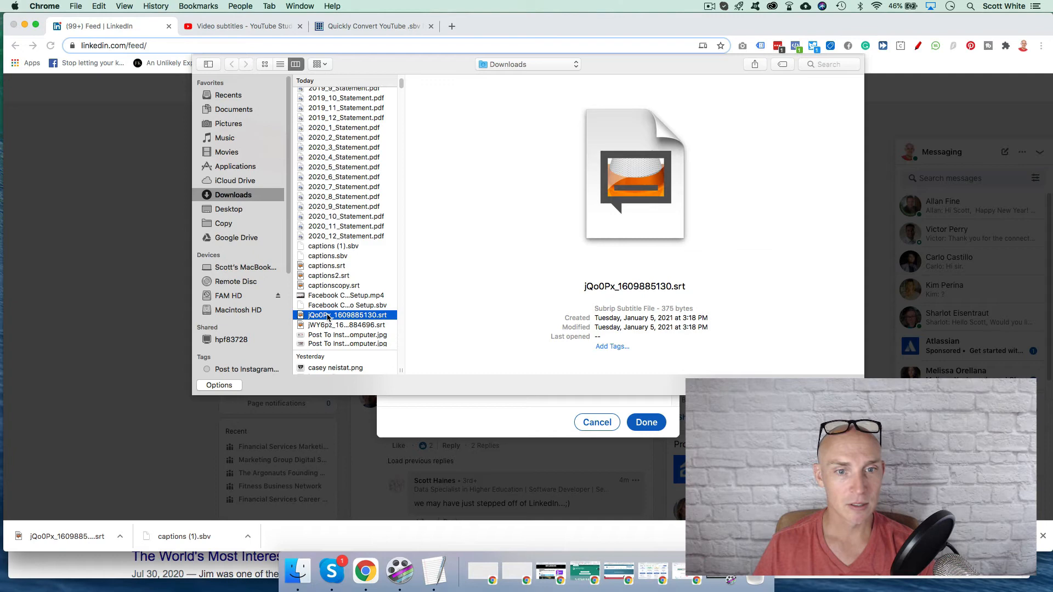
right_click(346, 315)
type("facebookpur")
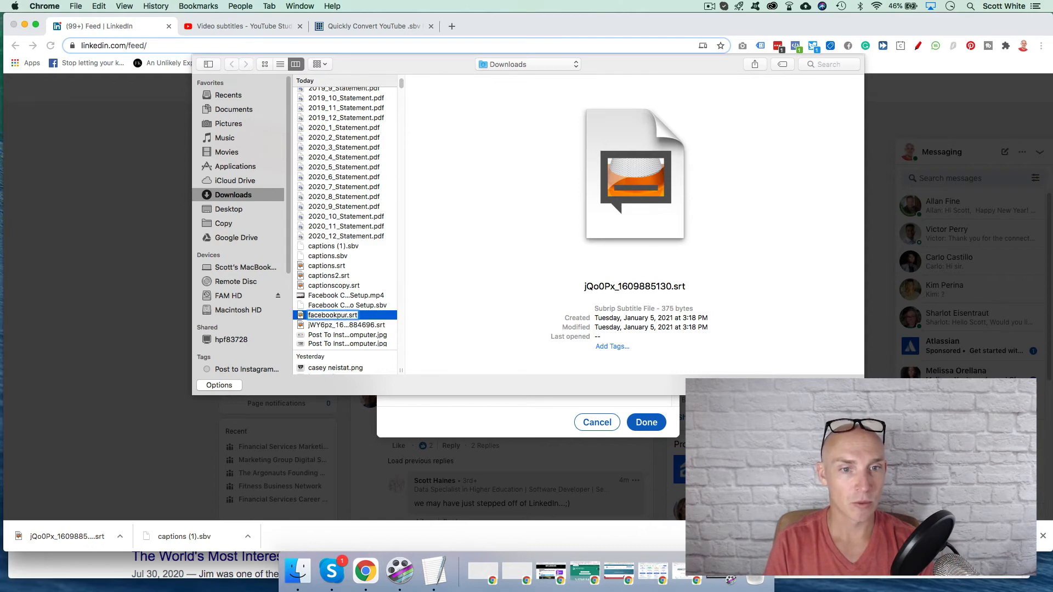
type("chased")
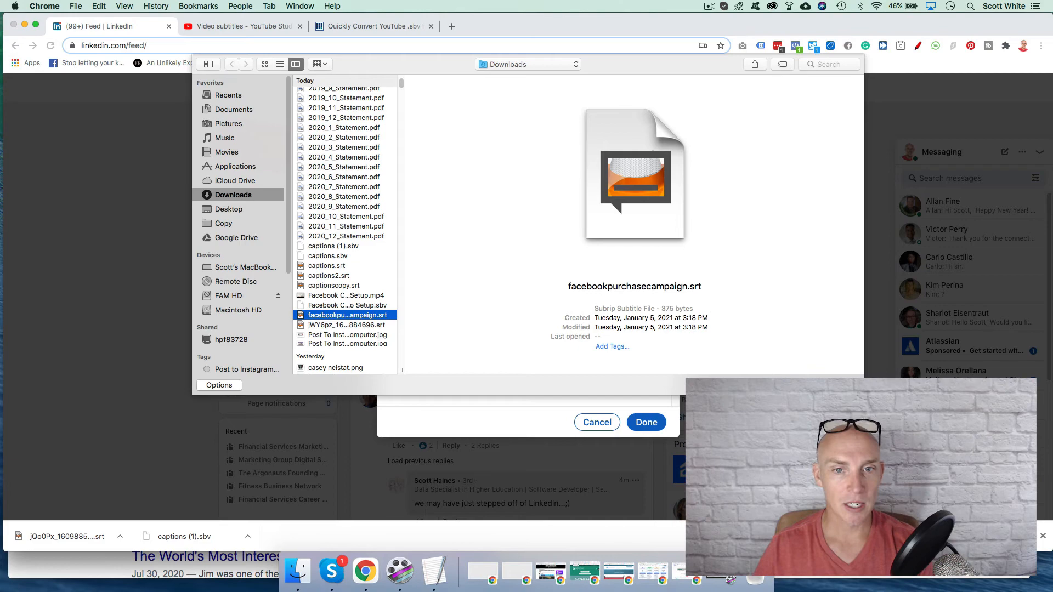
left_click(646, 422)
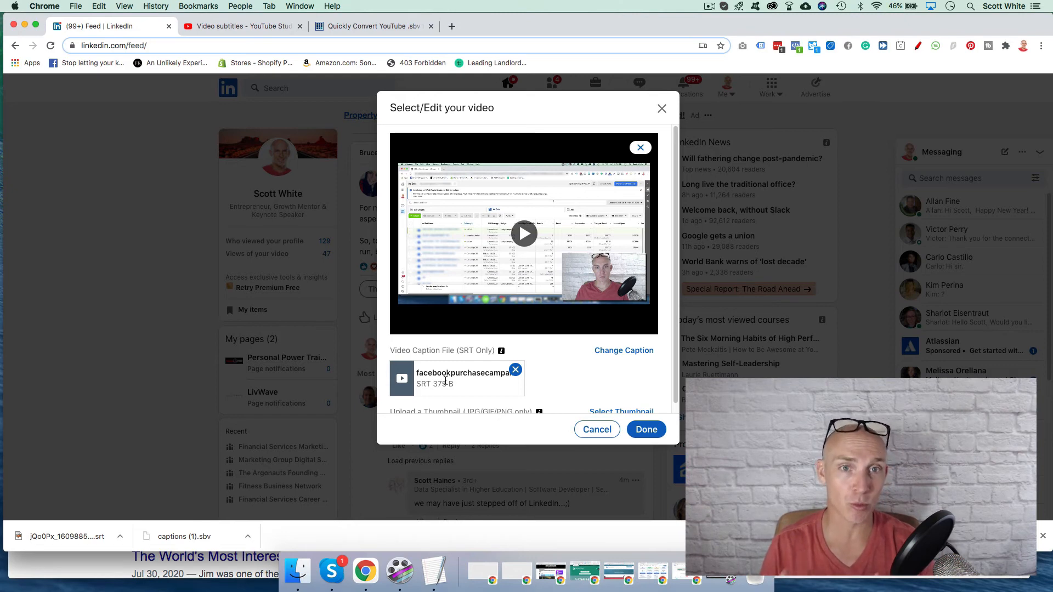
left_click(372, 26)
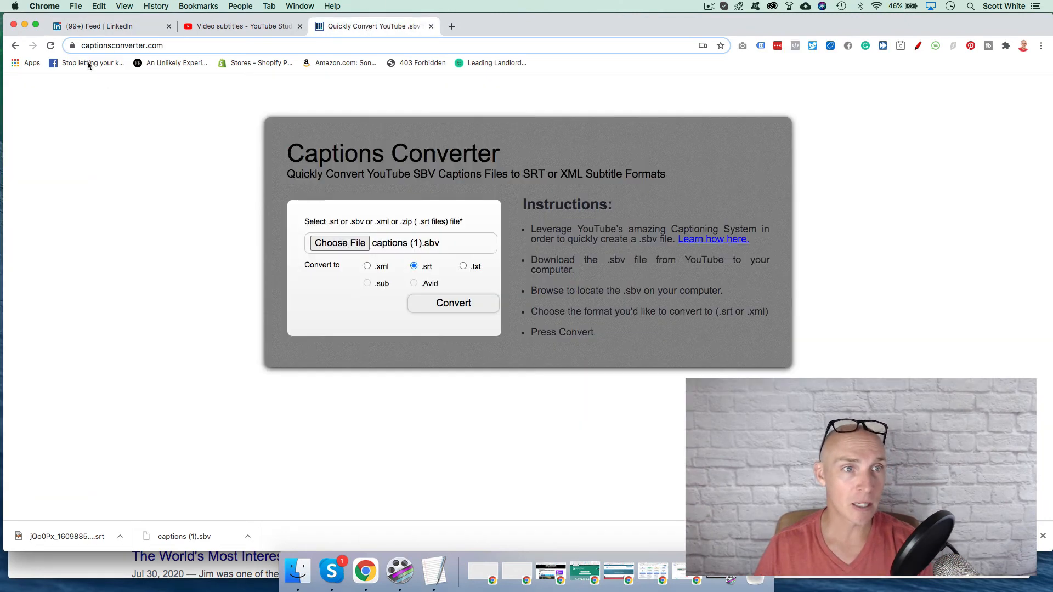
mouse_move(232, 144)
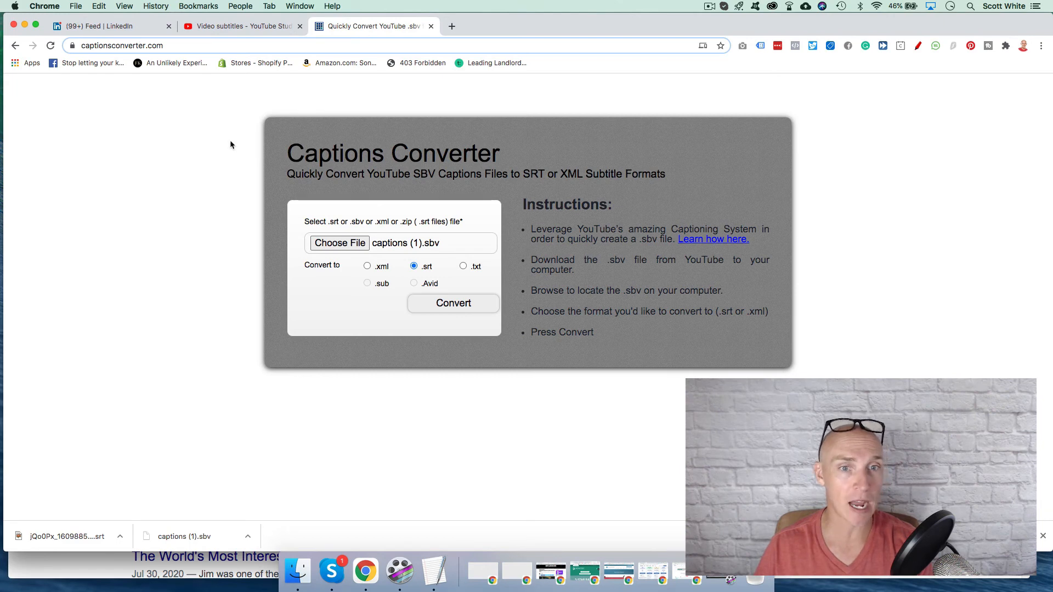